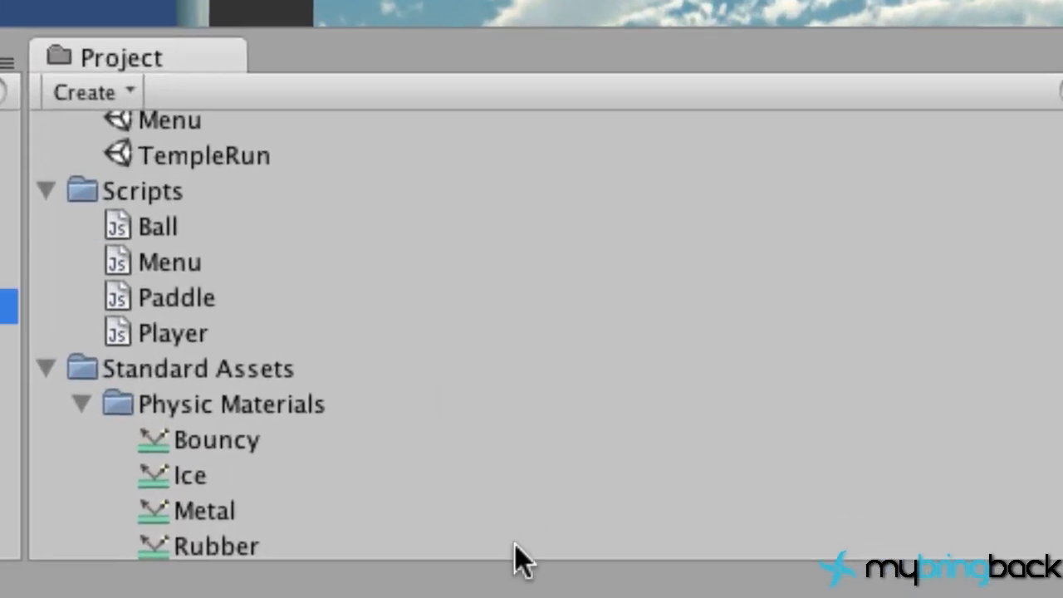
Assign the Bouncy physic material to the Wall, Paddle and Brick box colliders
left_click(216, 439)
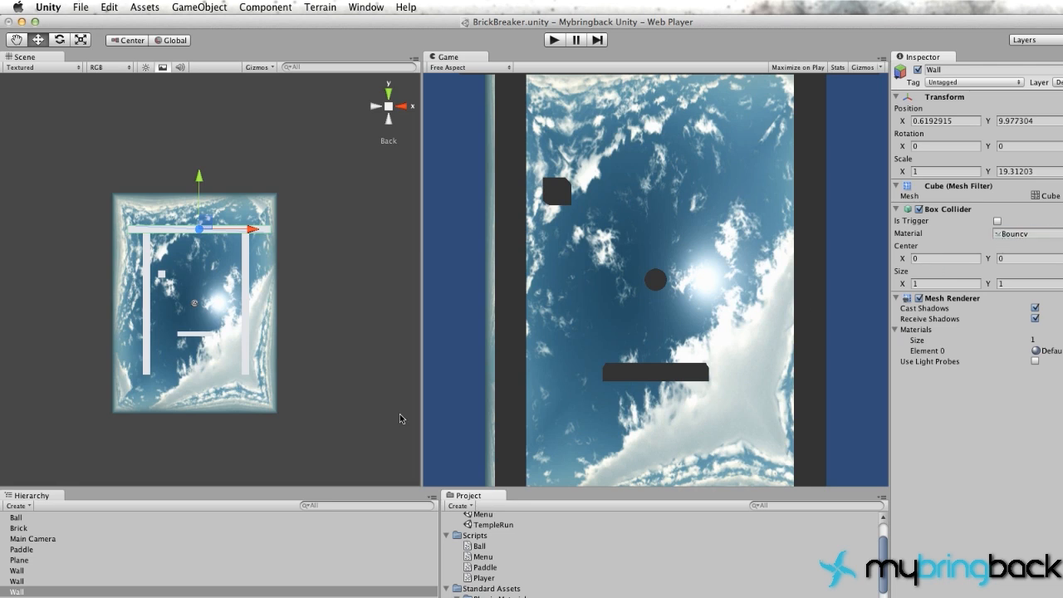
left_click(22, 548)
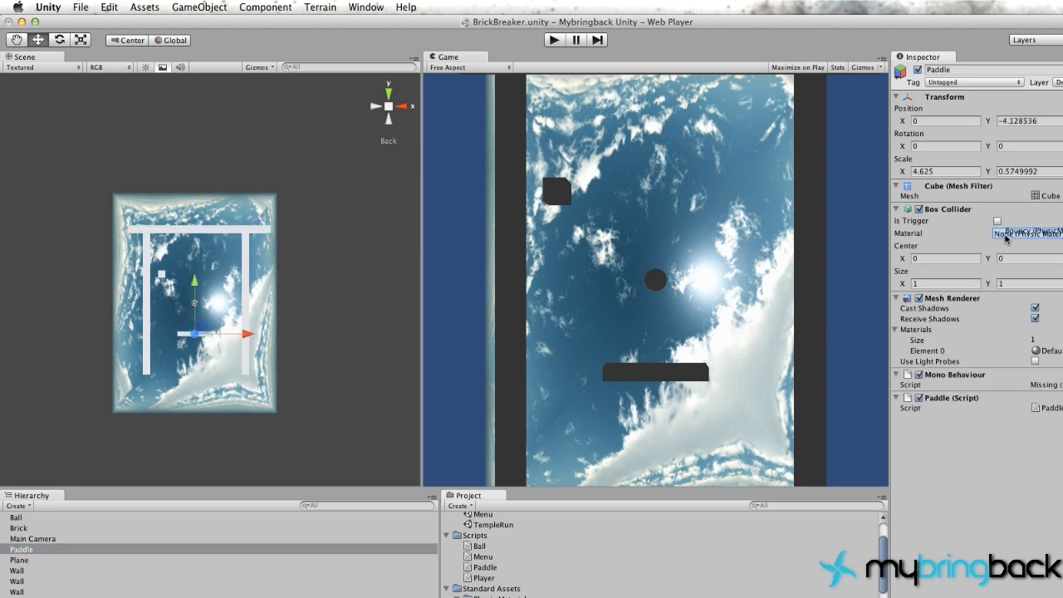
left_click(18, 528)
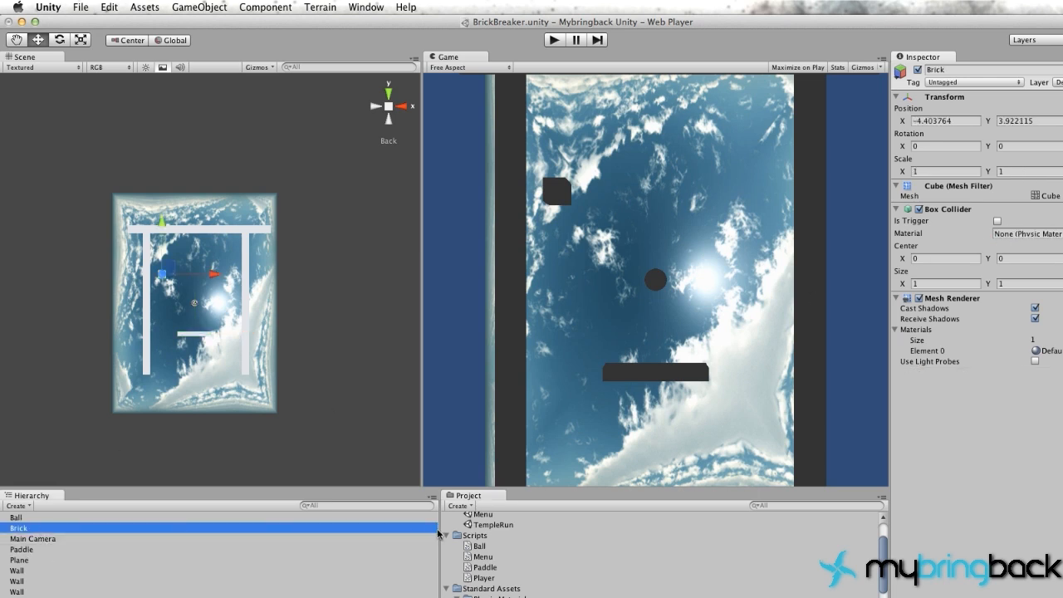
left_click(1026, 232)
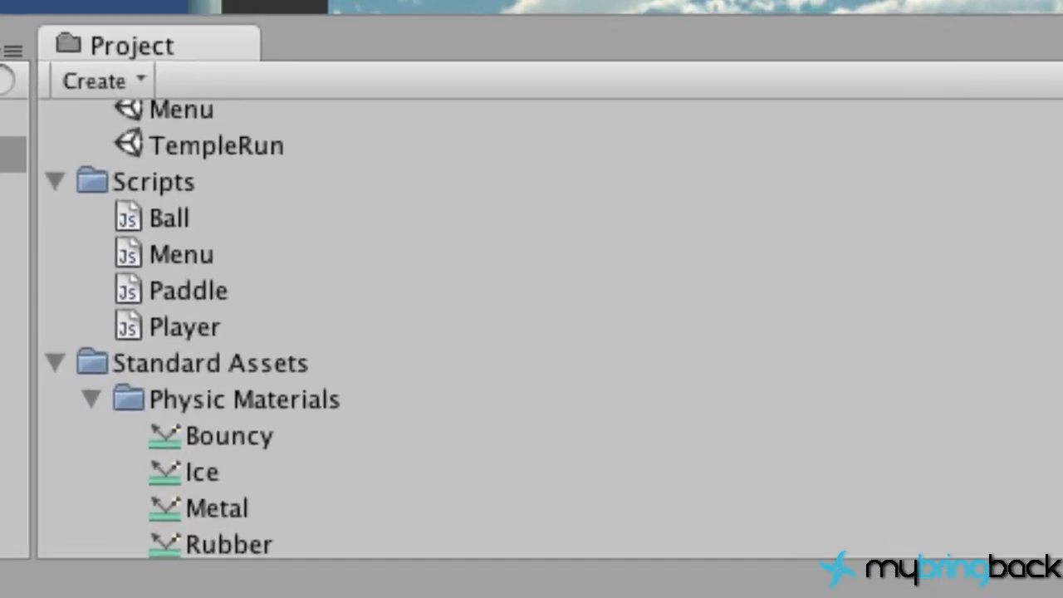
mouse_move(245, 452)
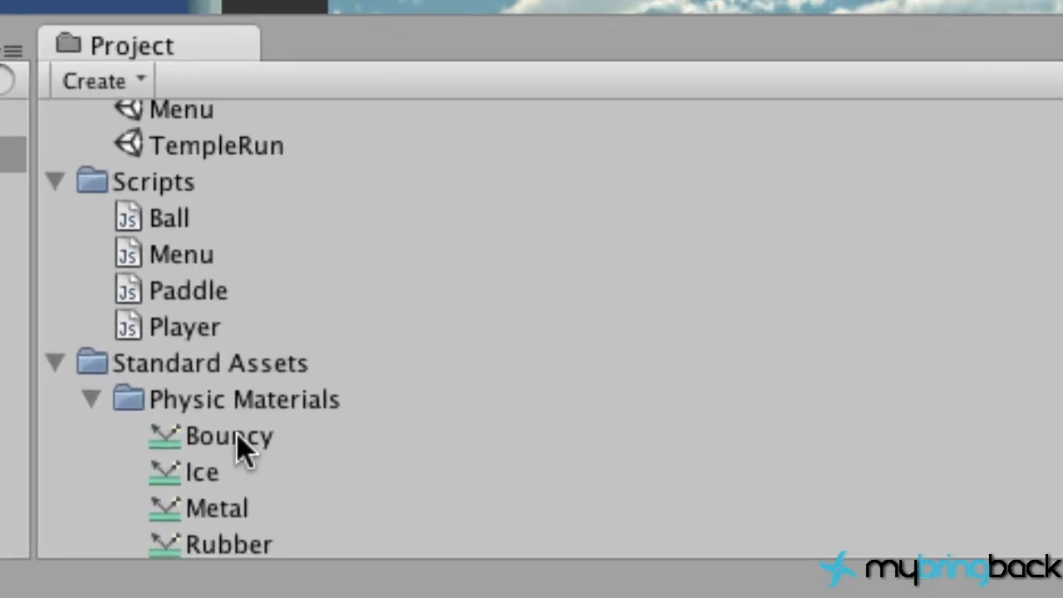
Give the Bouncy material dynamic and static friction 0 and bounciness 1
left_click(230, 435)
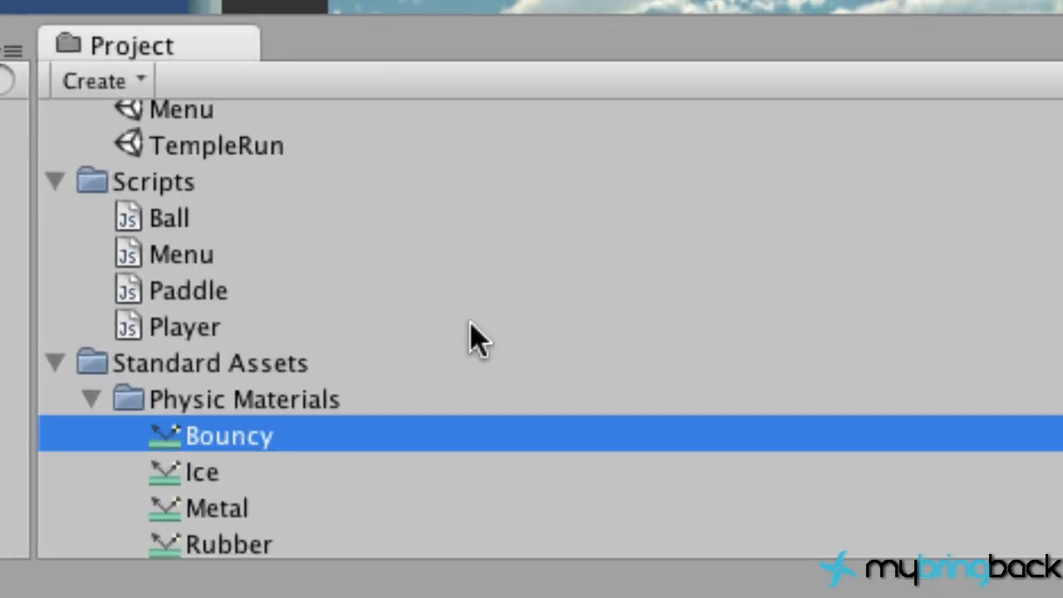
left_click(229, 435)
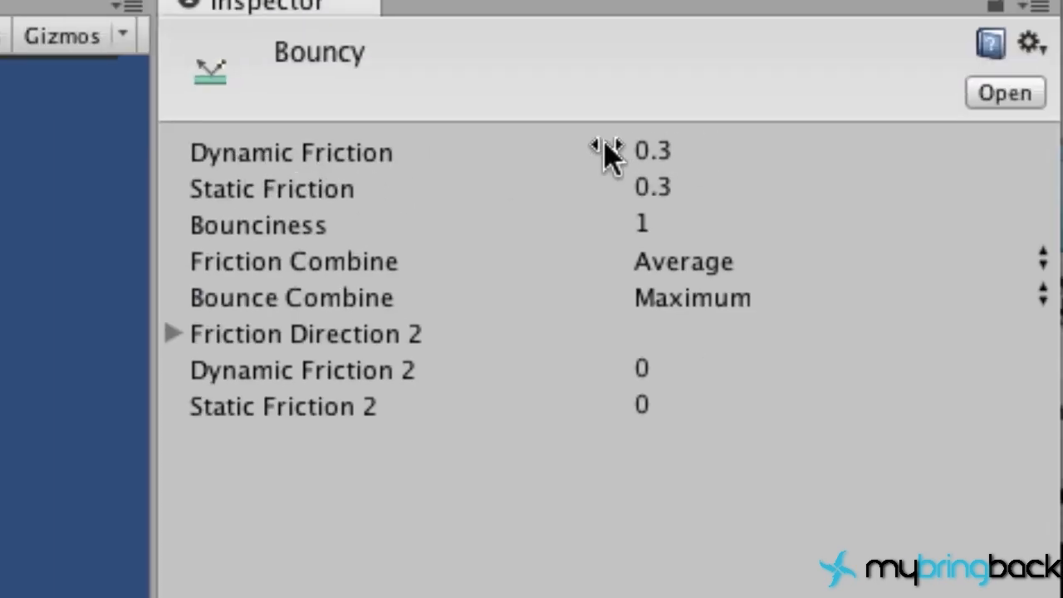
mouse_move(402, 169)
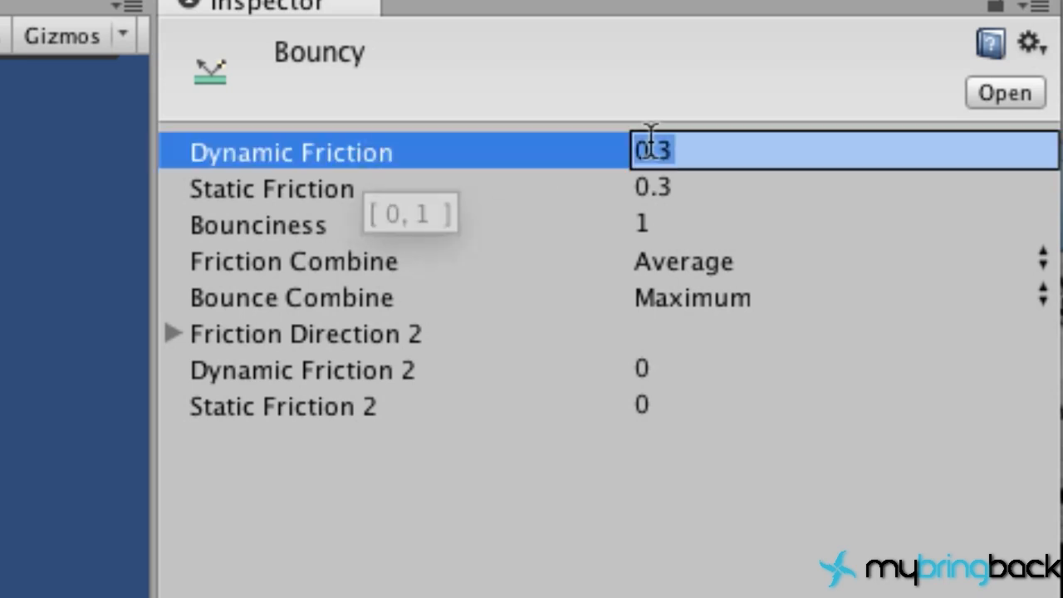
left_click(830, 224)
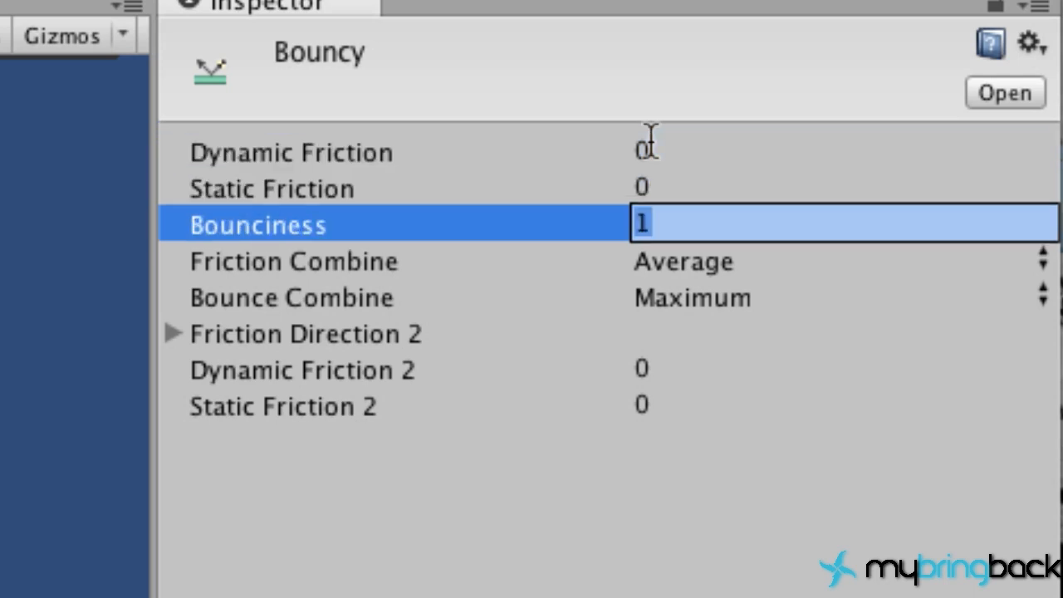
left_click(554, 40)
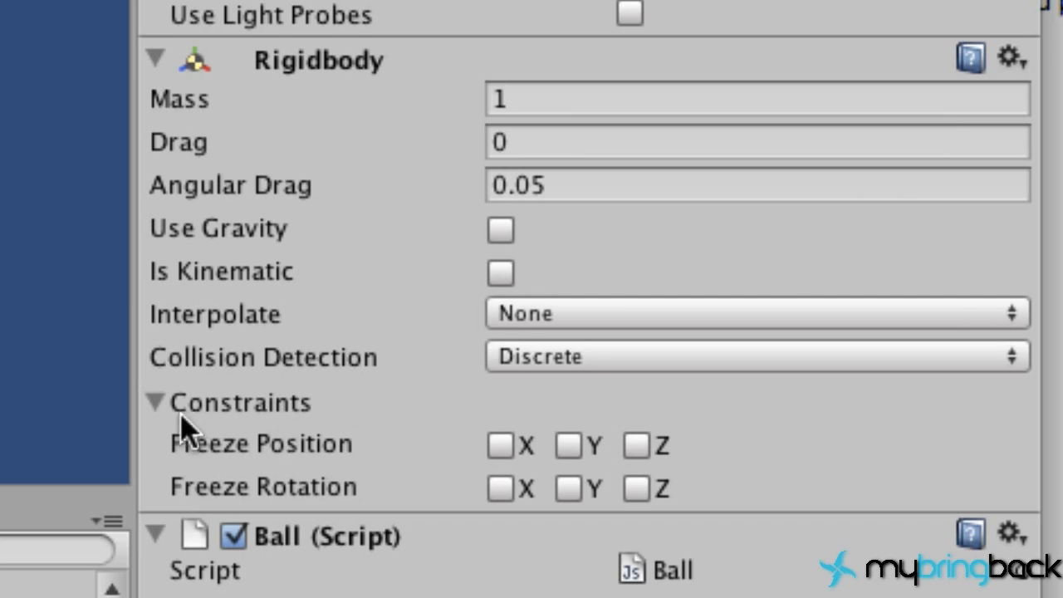
mouse_move(490, 481)
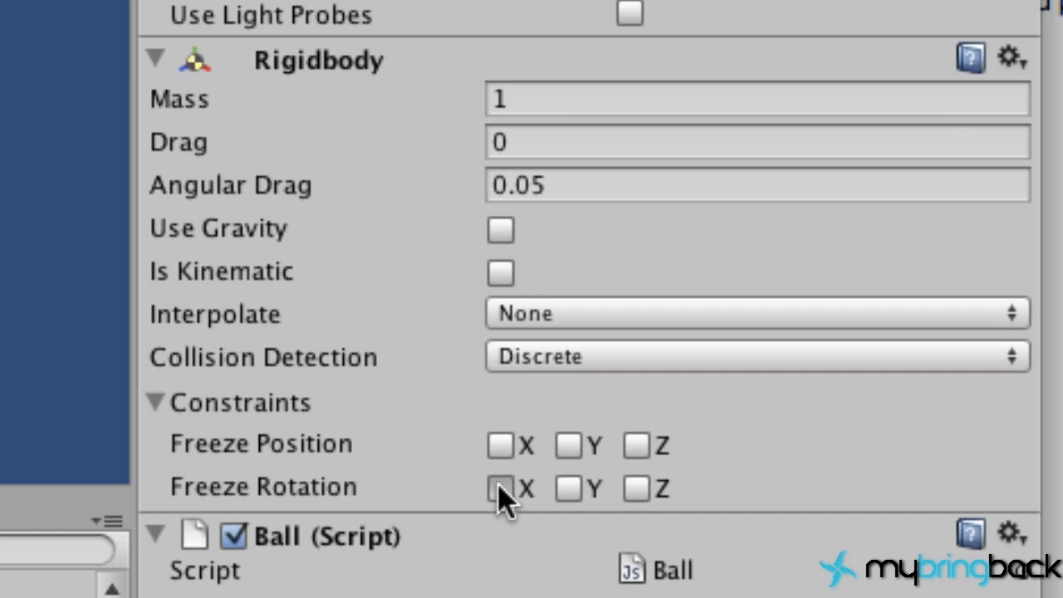
Freeze the ball Rigidbody's rotation on X, Y and Z, leaving gravity off
left_click(638, 488)
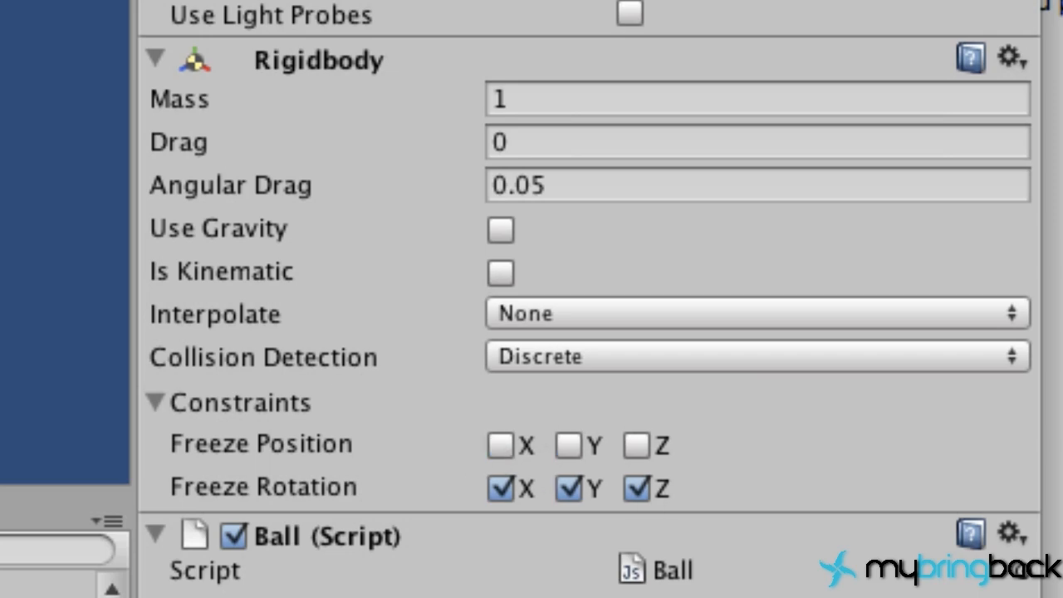
left_click(638, 445)
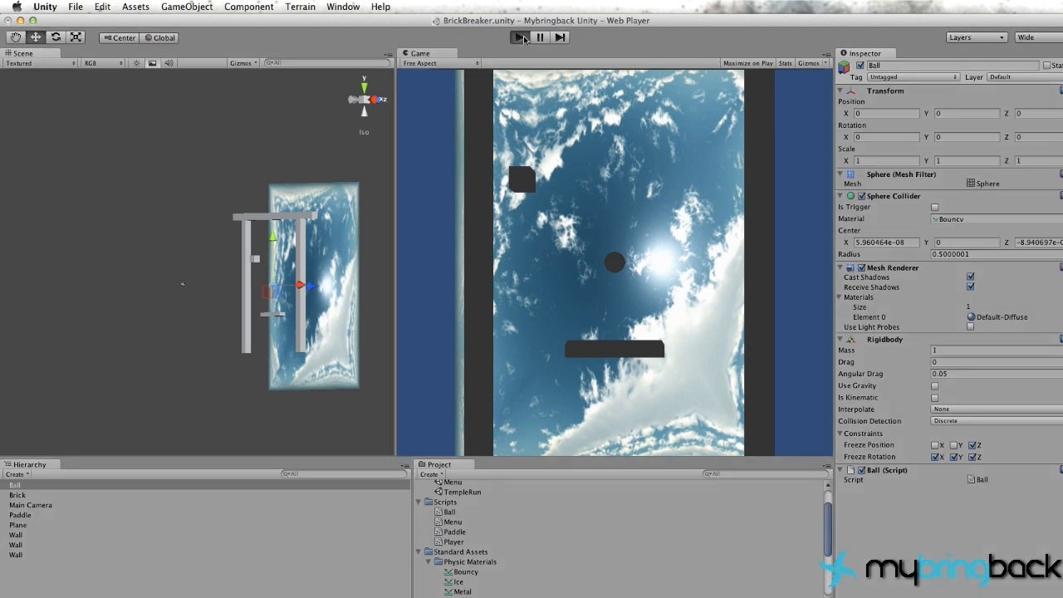
left_click(518, 37)
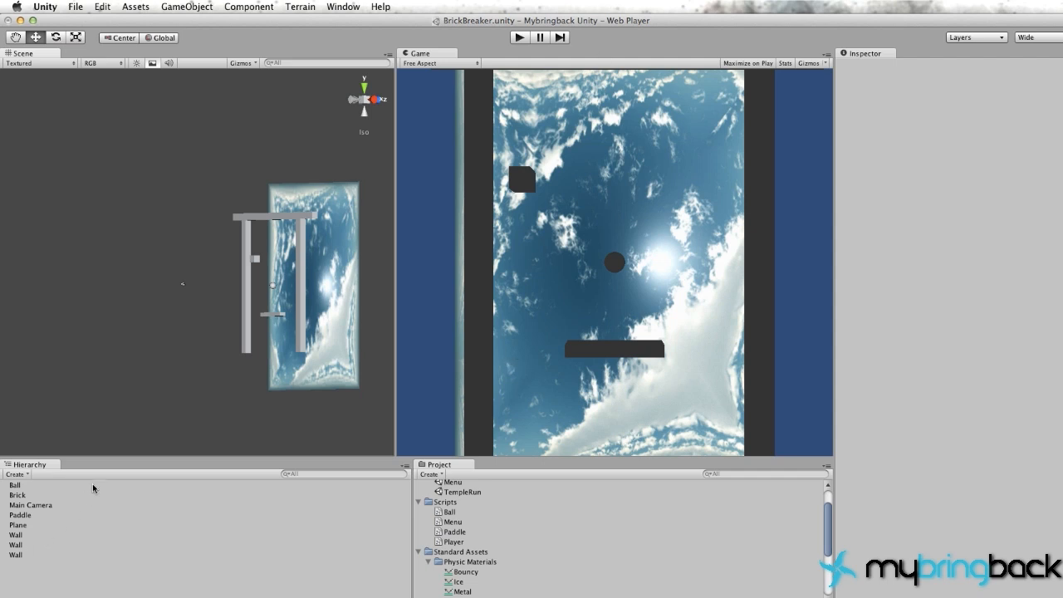
left_click(14, 485)
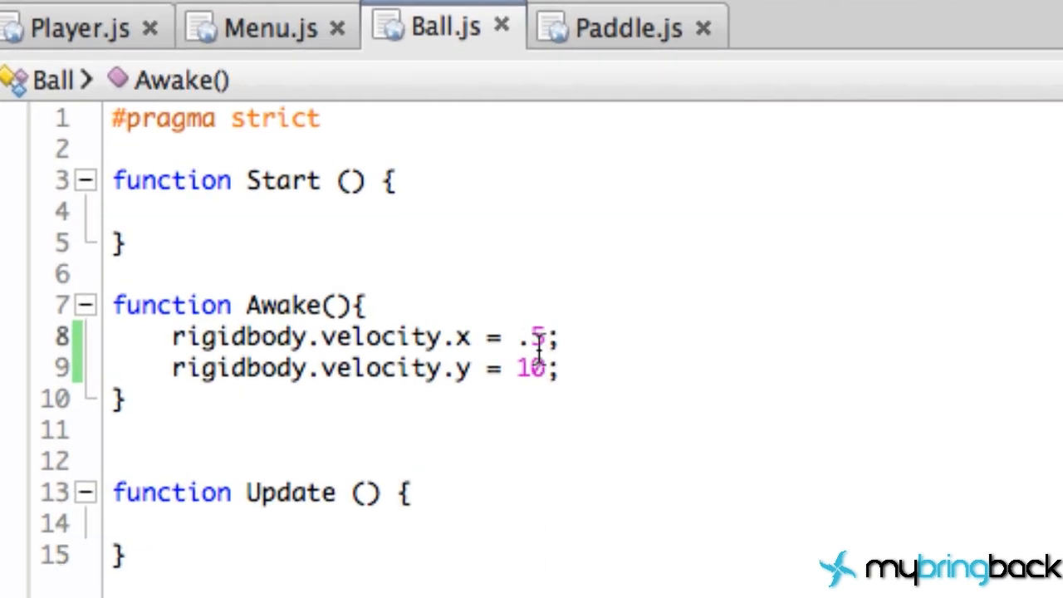
double_click(531, 369)
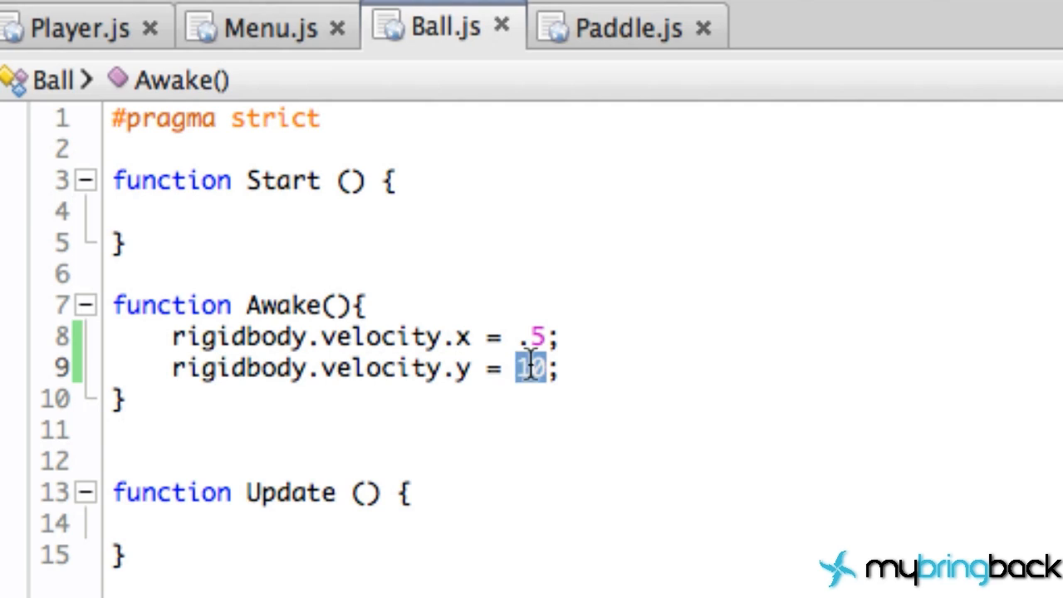
type("1")
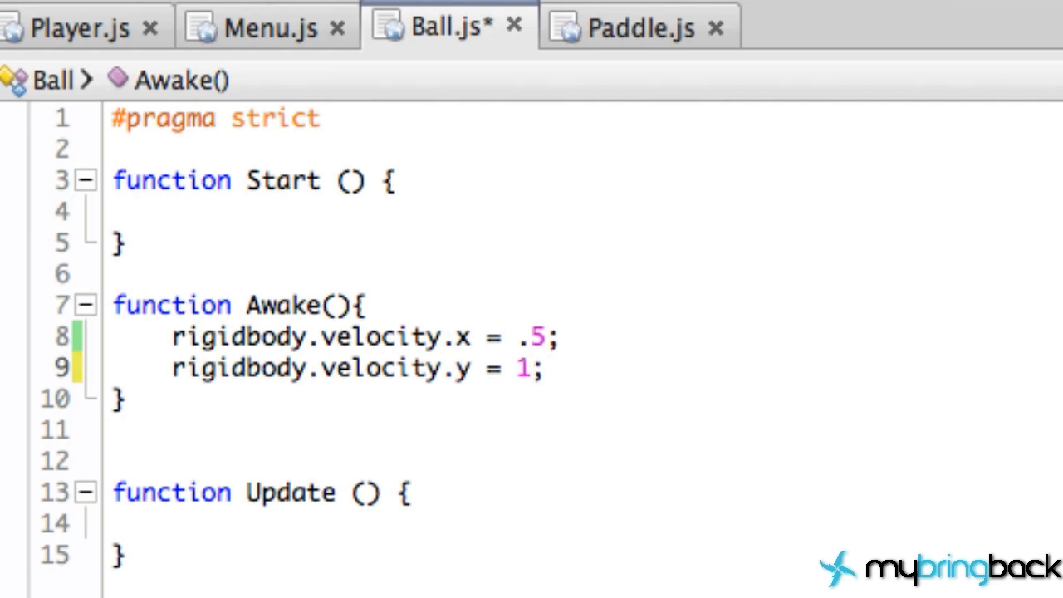
left_click(518, 37)
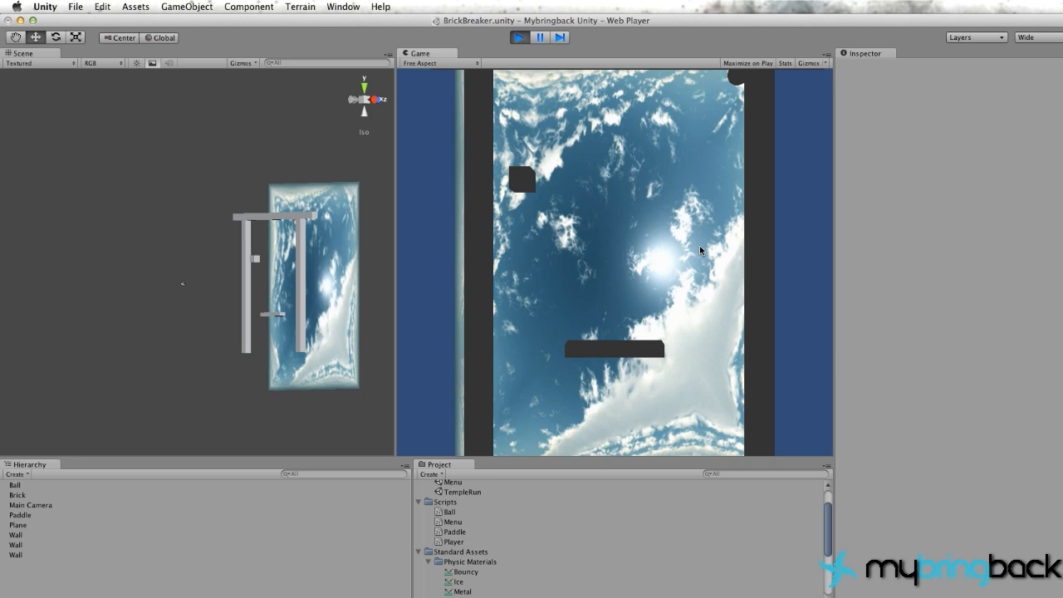
mouse_move(390, 272)
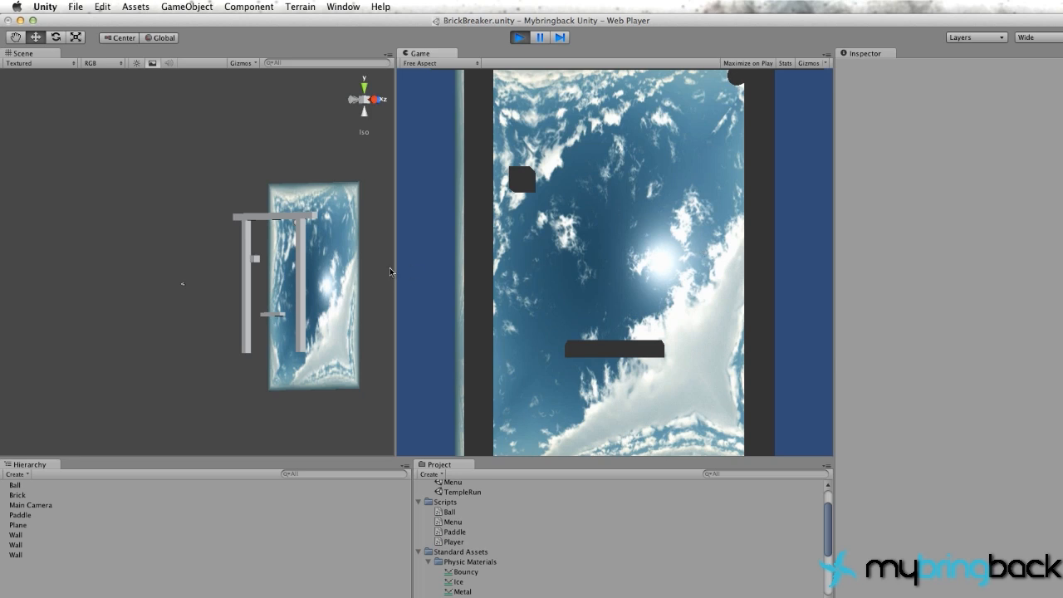
mouse_move(669, 399)
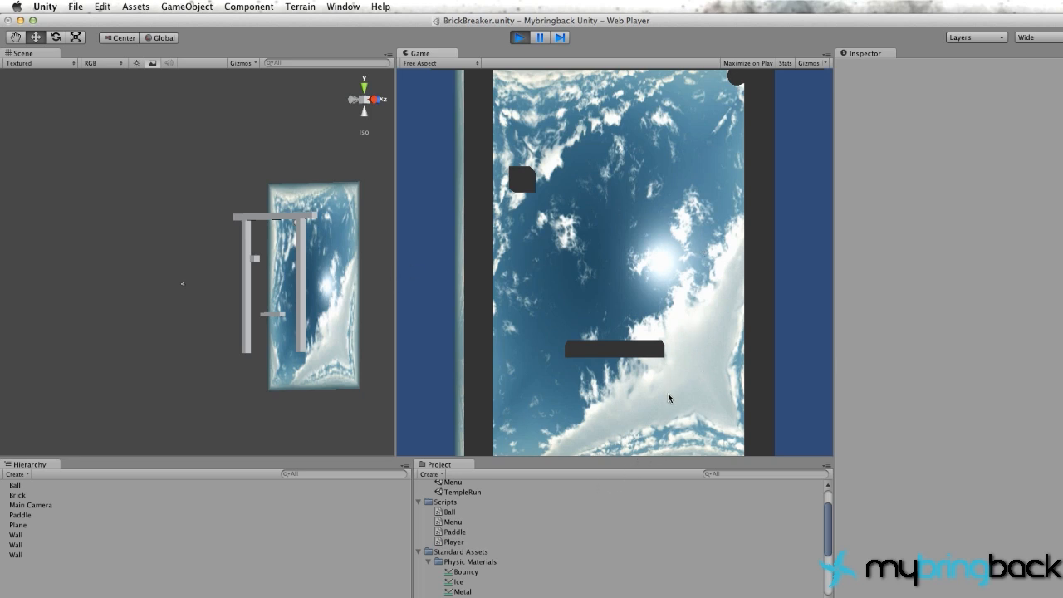
mouse_move(688, 382)
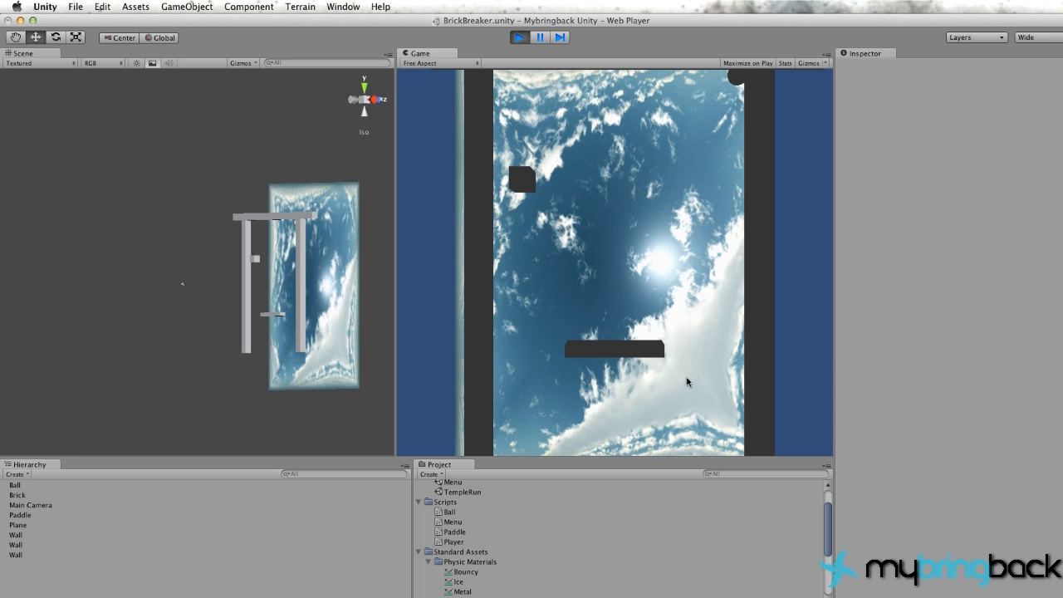
mouse_move(687, 363)
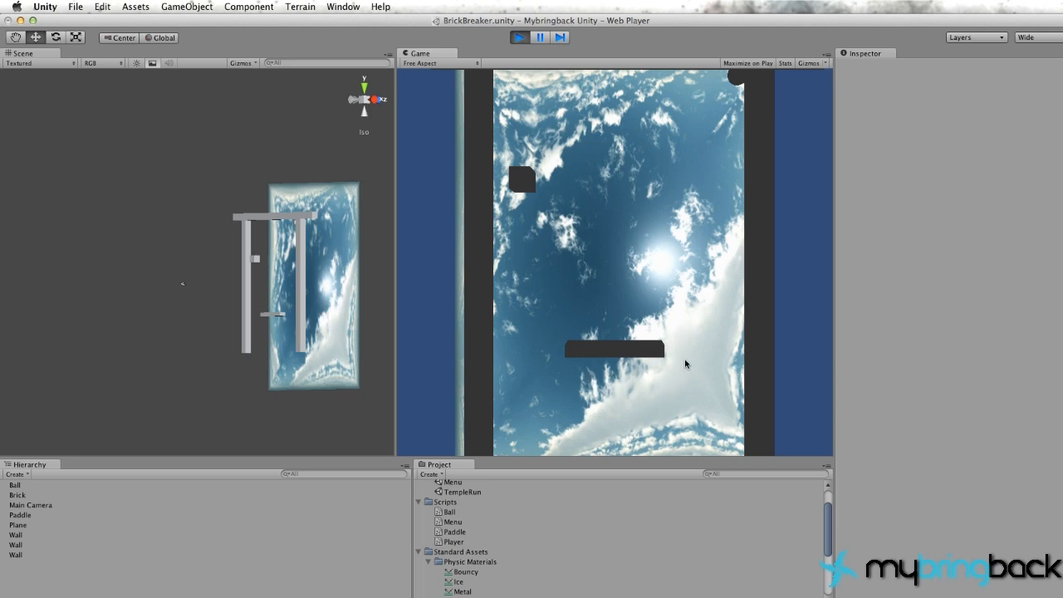
mouse_move(712, 129)
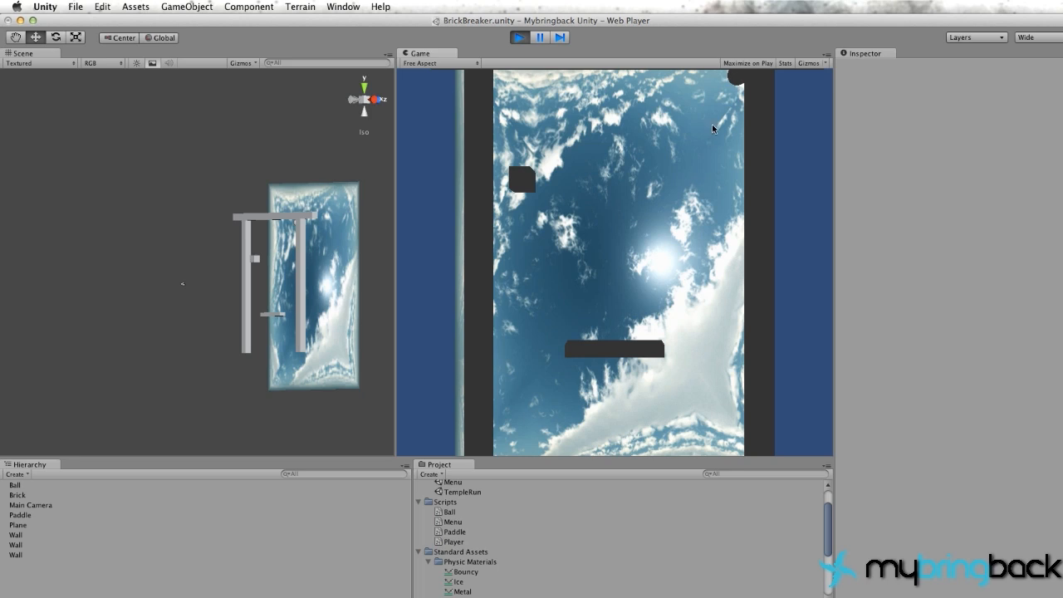
mouse_move(706, 269)
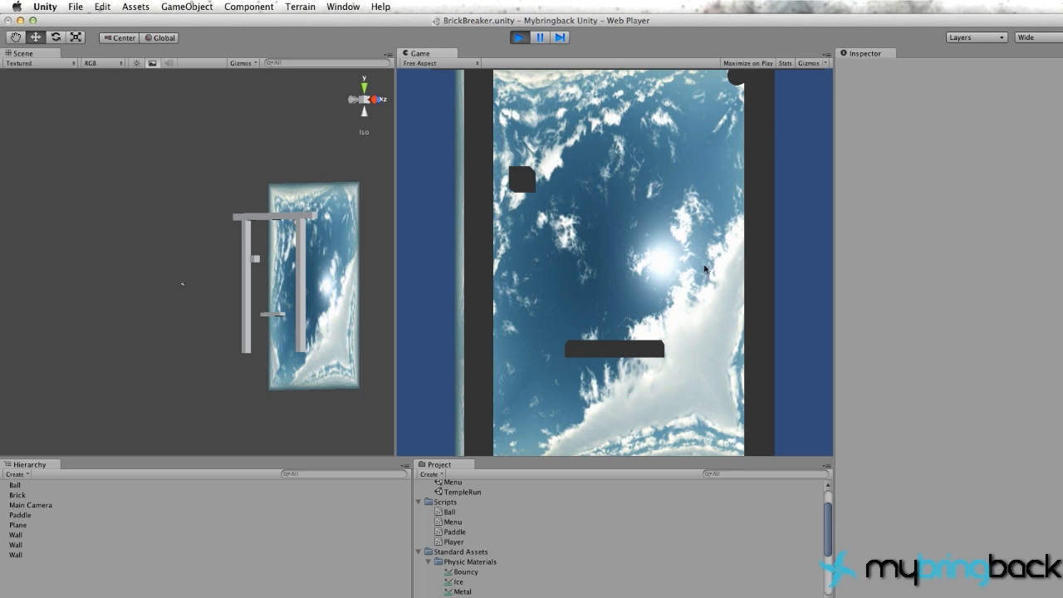
mouse_move(744, 262)
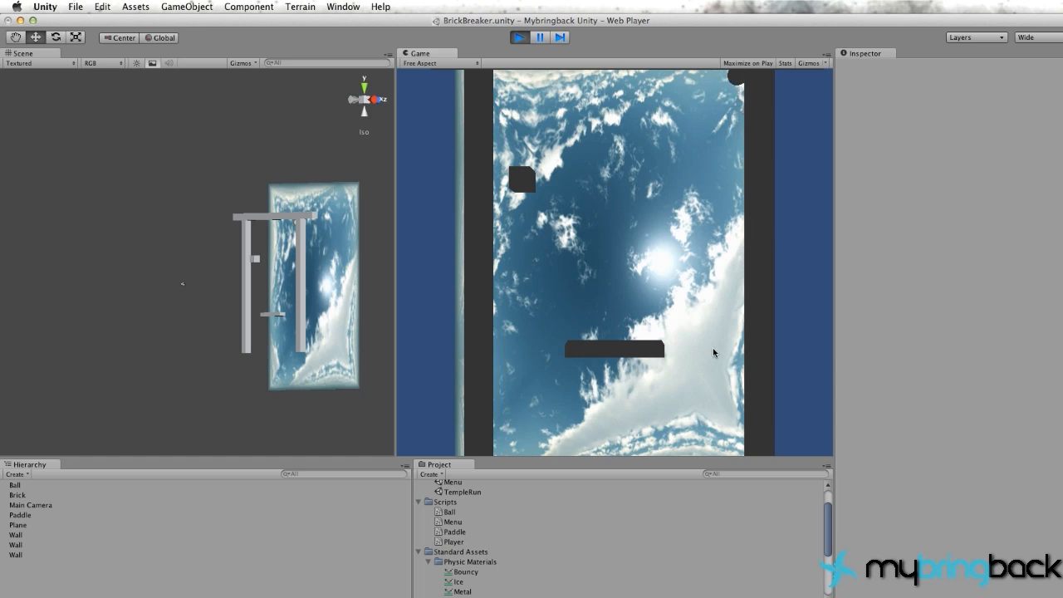
mouse_move(704, 296)
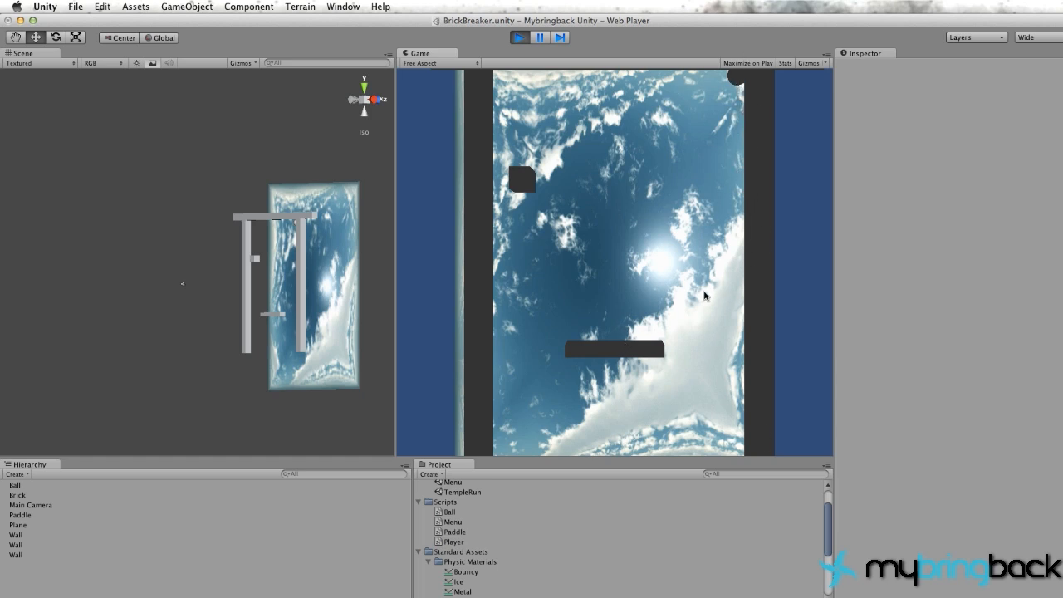
mouse_move(675, 206)
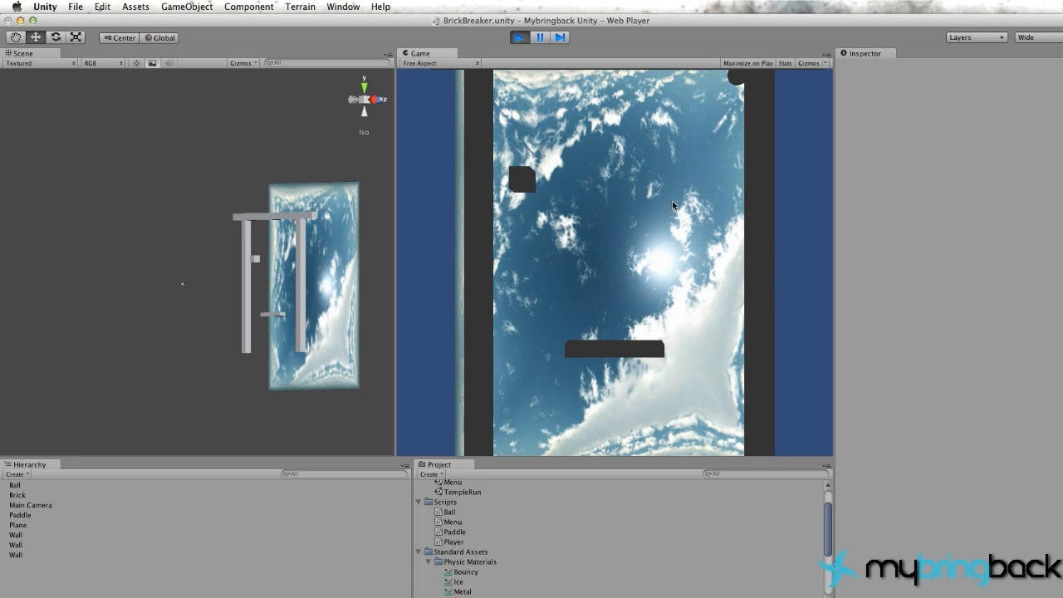
mouse_move(585, 294)
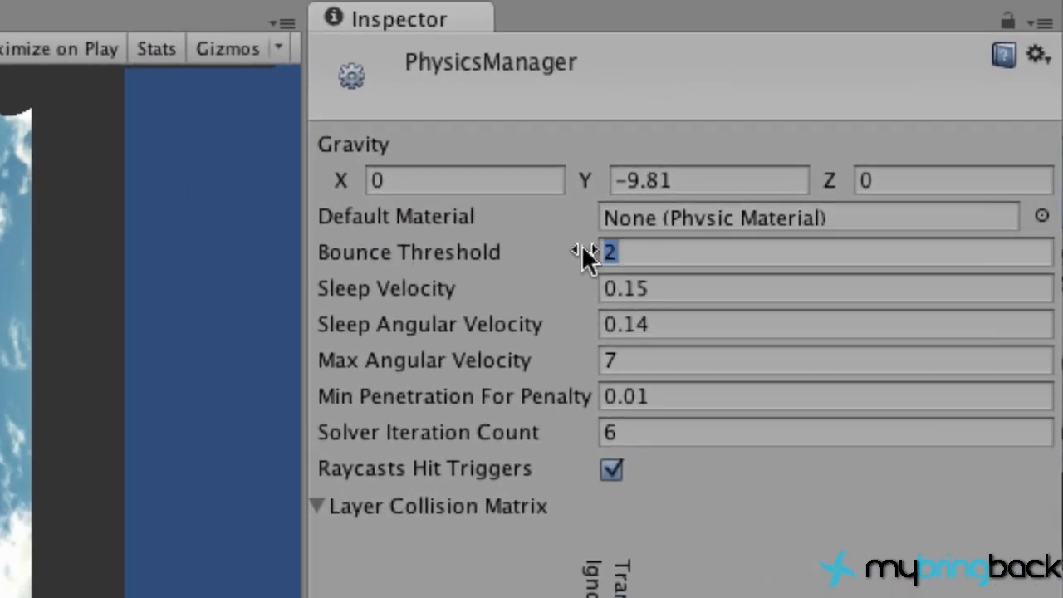
Lower the project Physics Bounce Threshold to 0.1
type(".1")
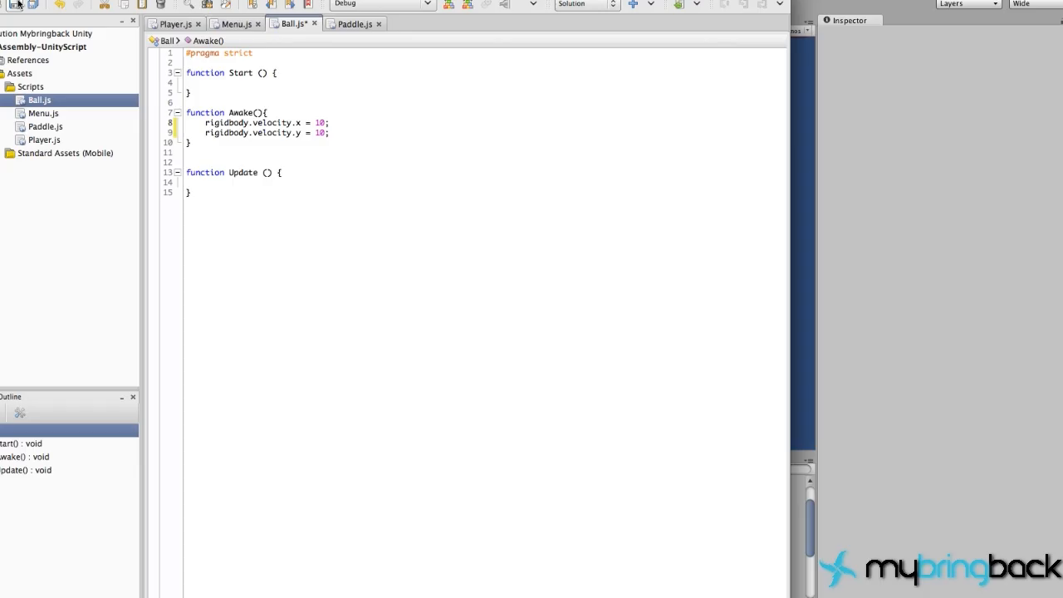
Run the scene again to check the ball now moves down the right wall
left_click(483, 5)
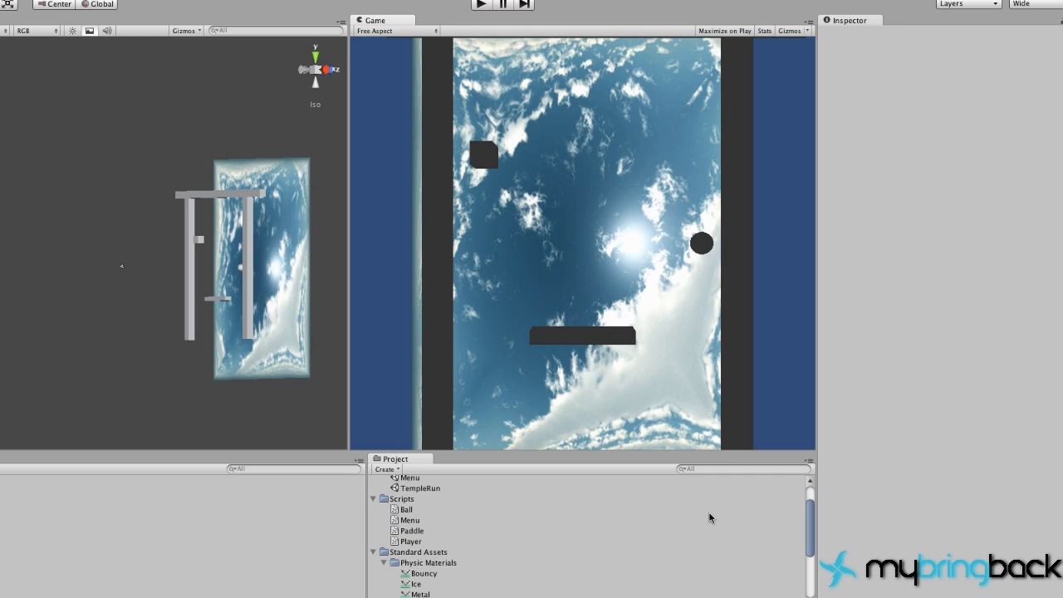
mouse_move(754, 468)
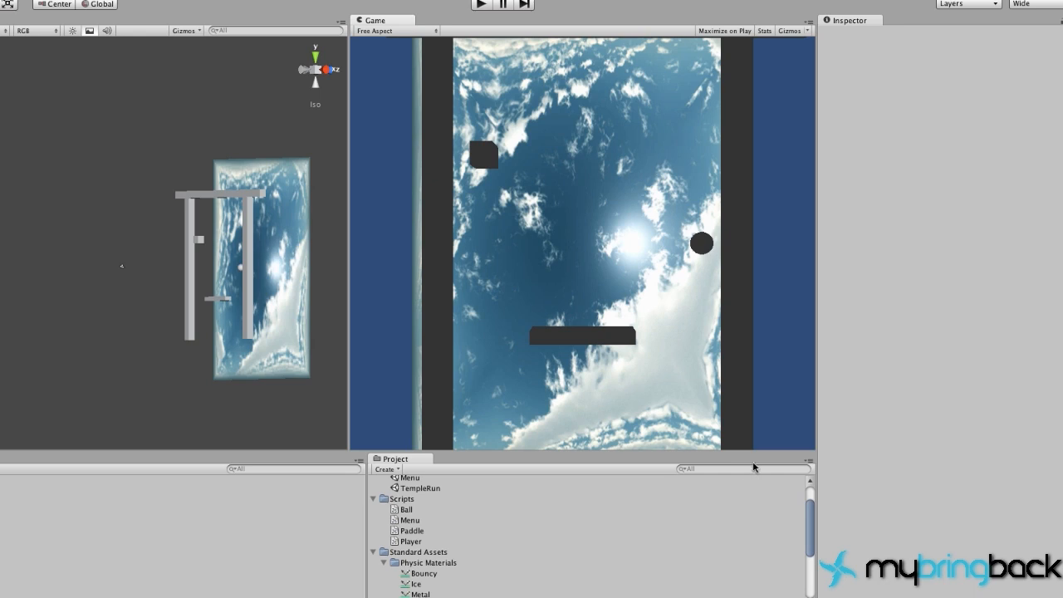
mouse_move(581, 408)
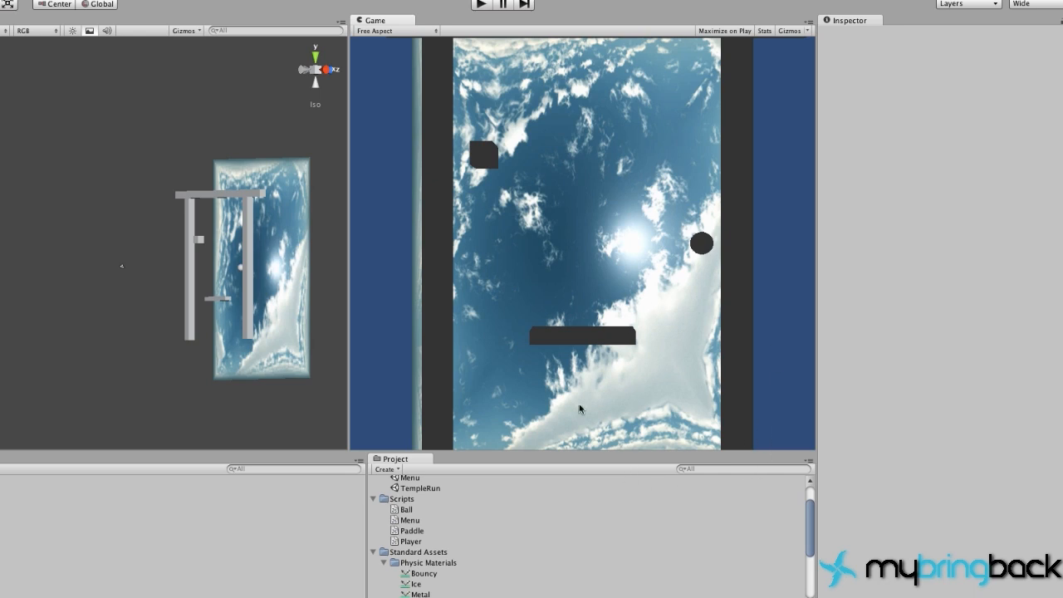
mouse_move(631, 416)
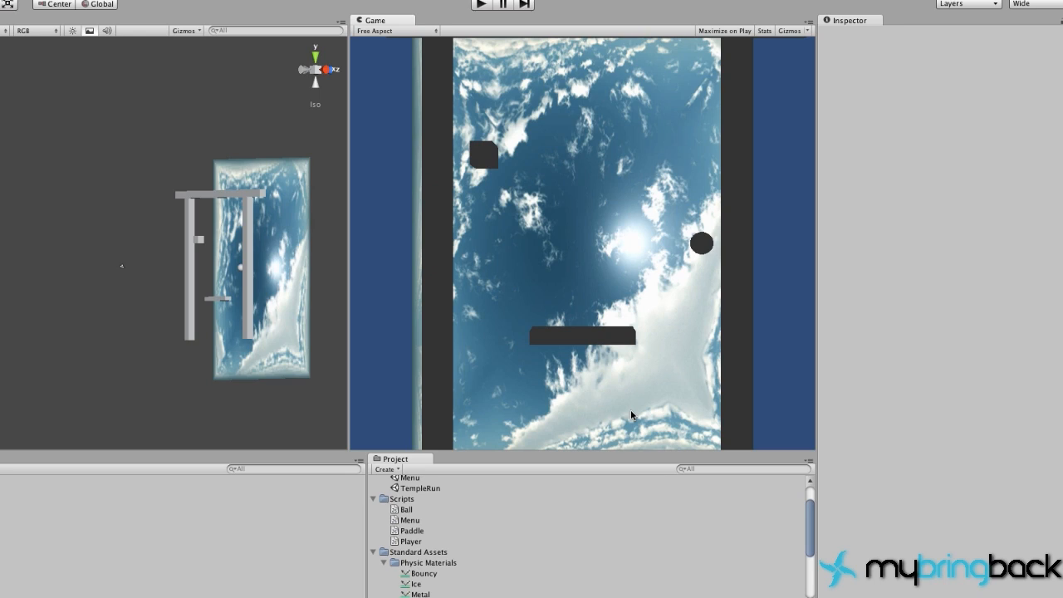
mouse_move(578, 191)
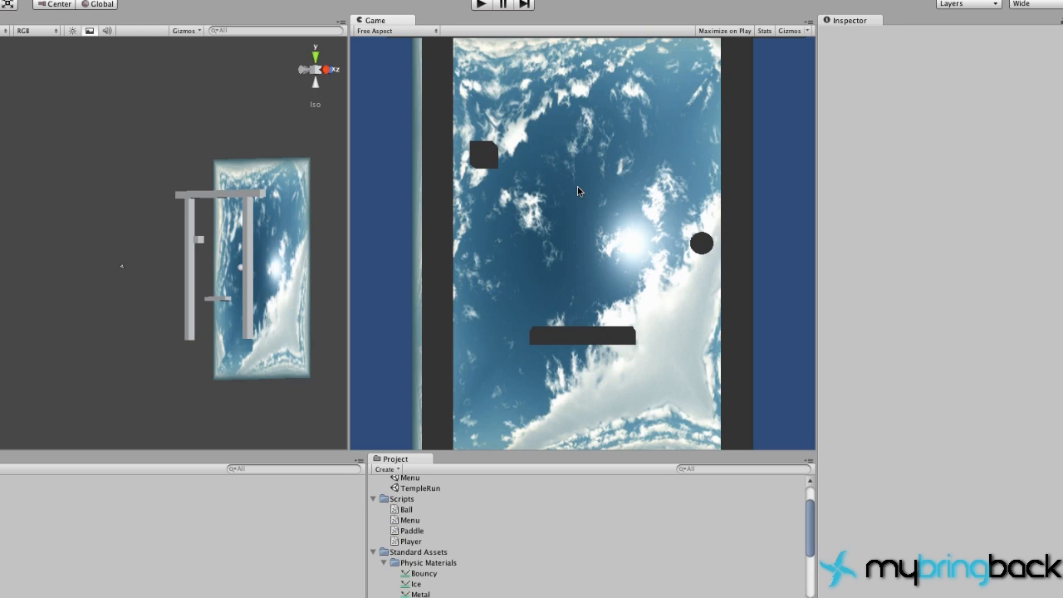
mouse_move(689, 272)
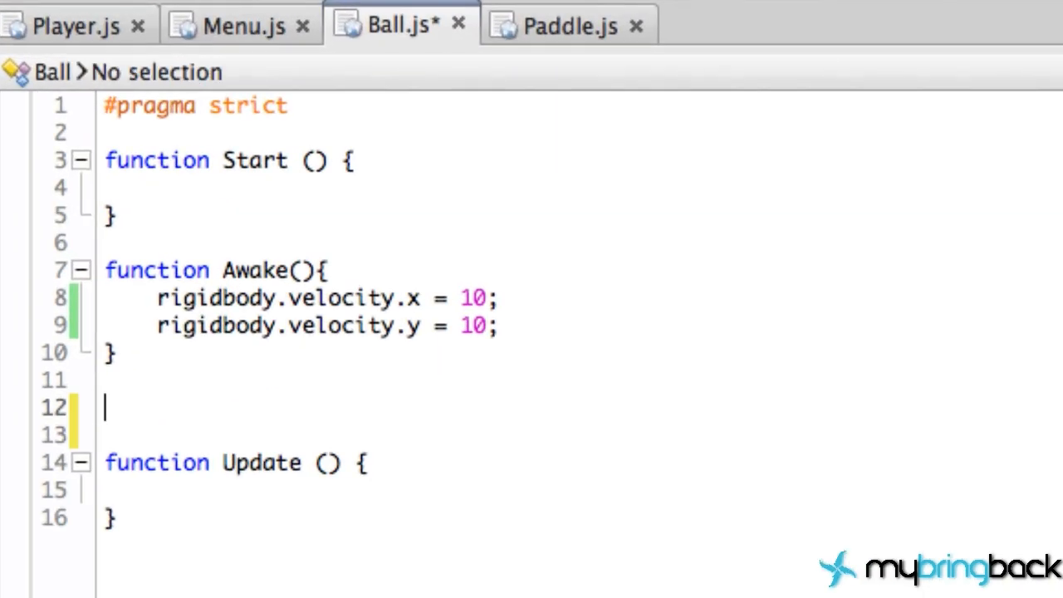
Add the line 'youtube.com/howtomakemobilegames;' between Awake and Update in Ball.js
type("youtube.com/m")
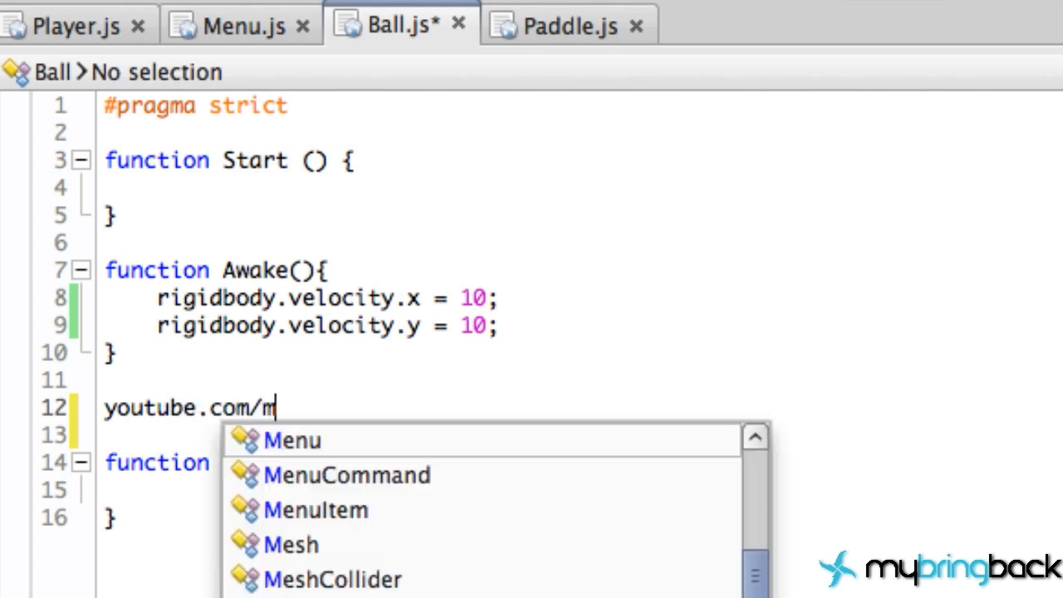
type("howtomd")
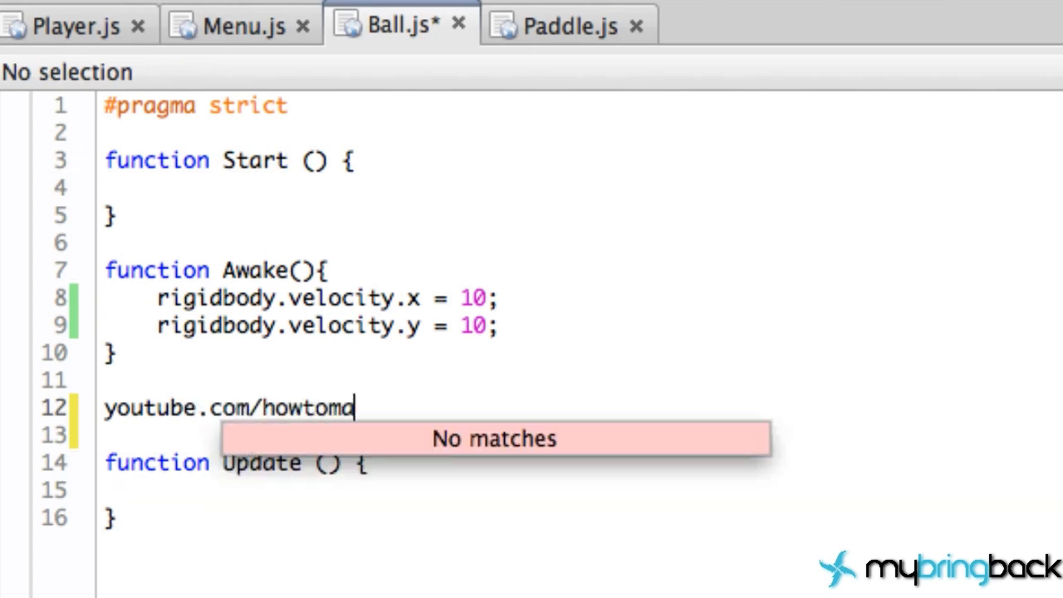
type("kemobl")
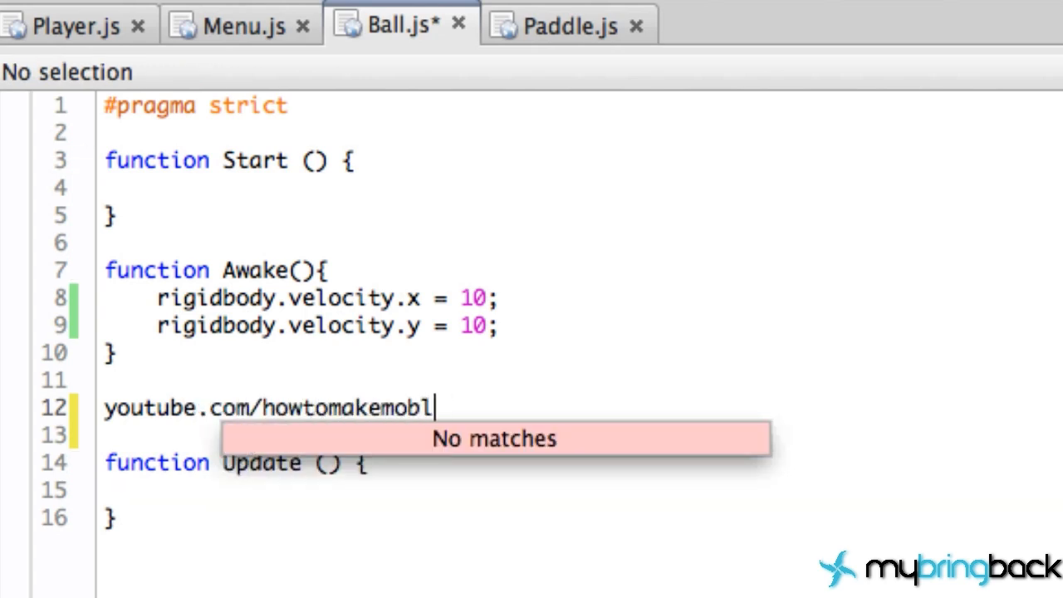
type("ilegame")
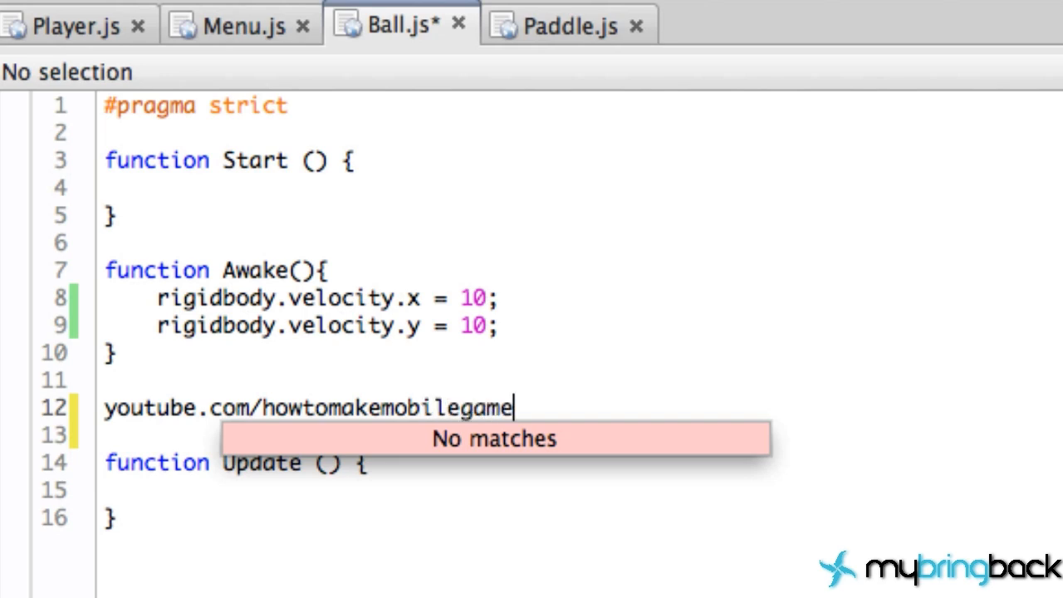
type("s;")
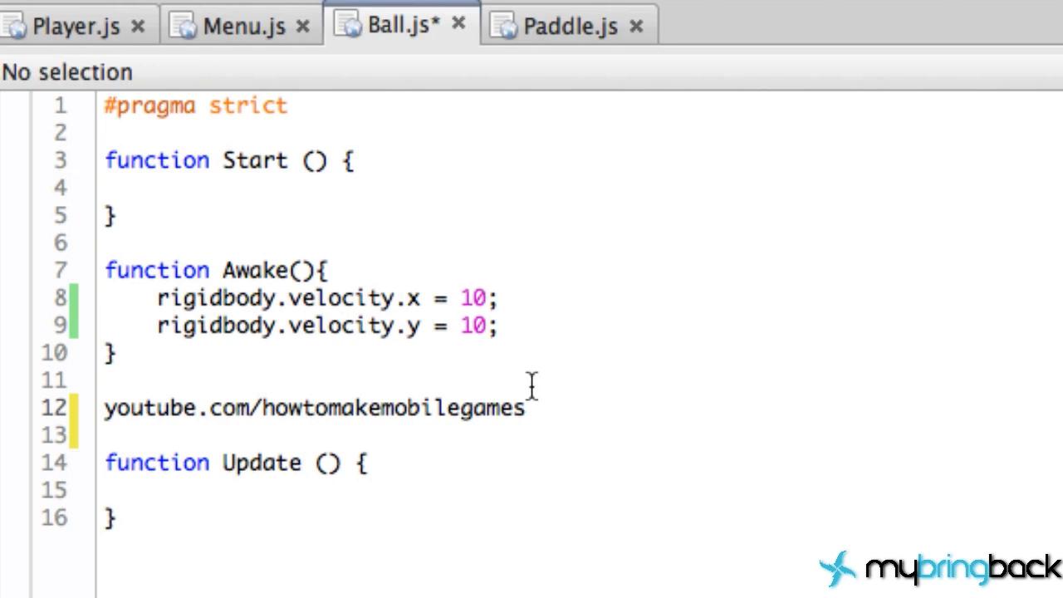
mouse_move(535, 408)
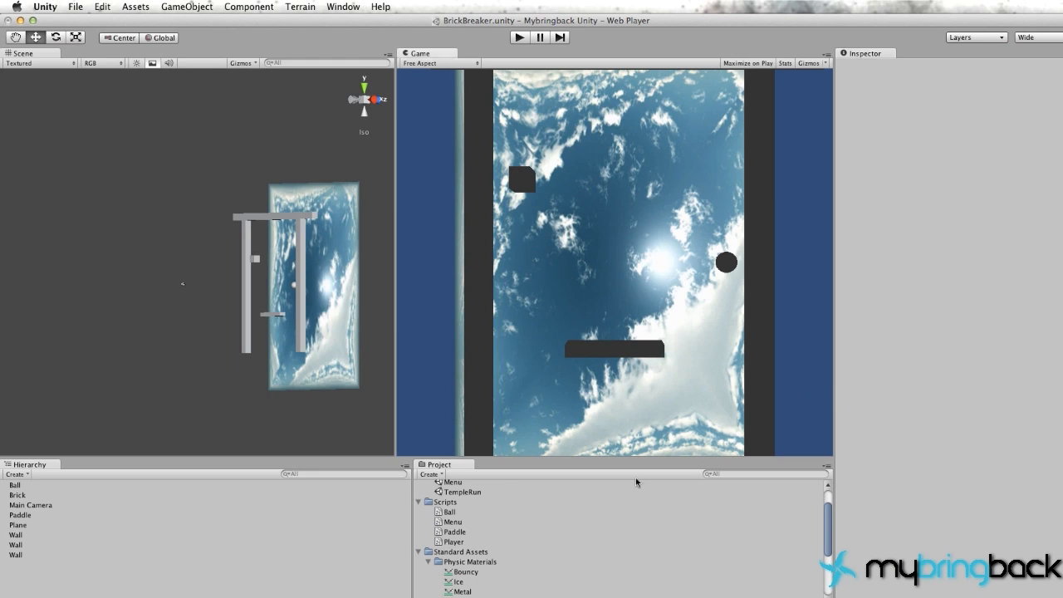
mouse_move(760, 276)
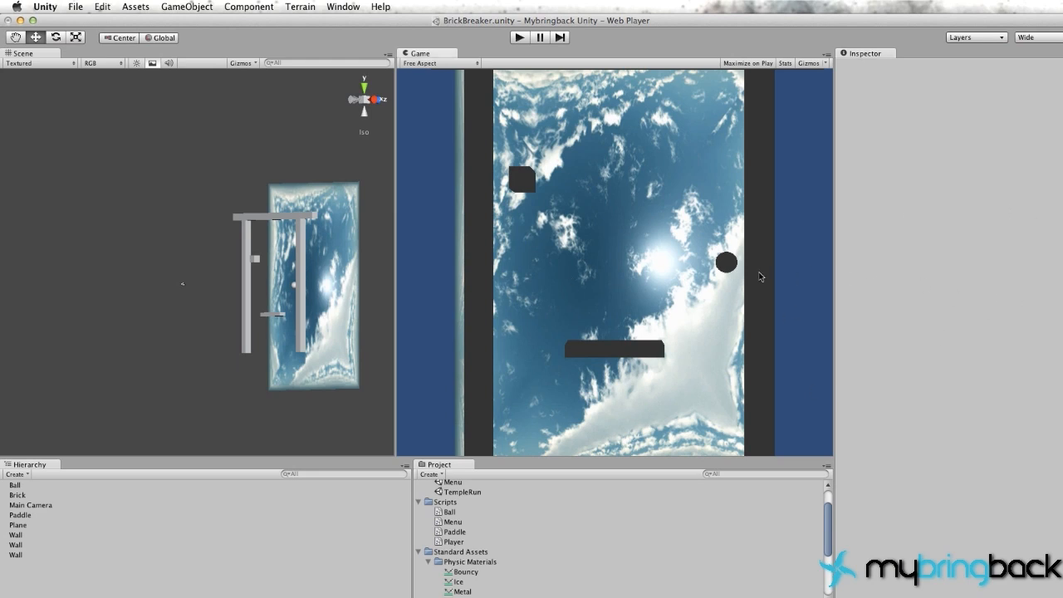